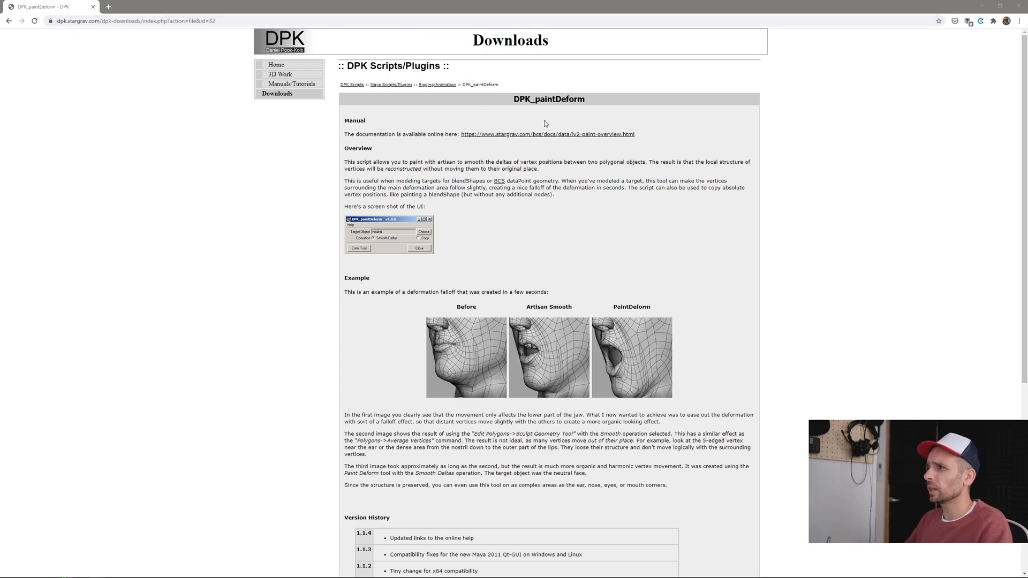
mouse_move(547, 107)
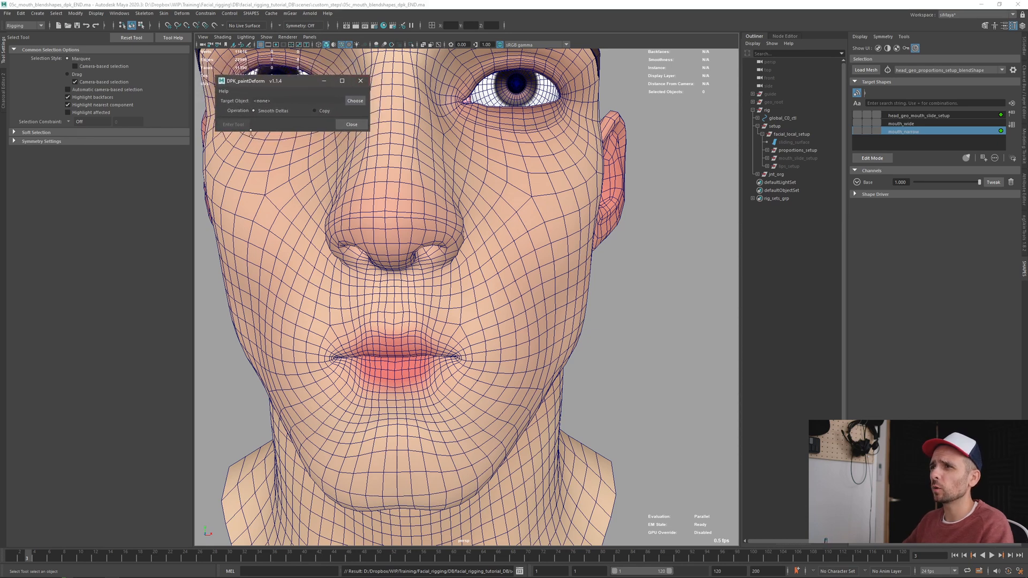
mouse_move(261, 117)
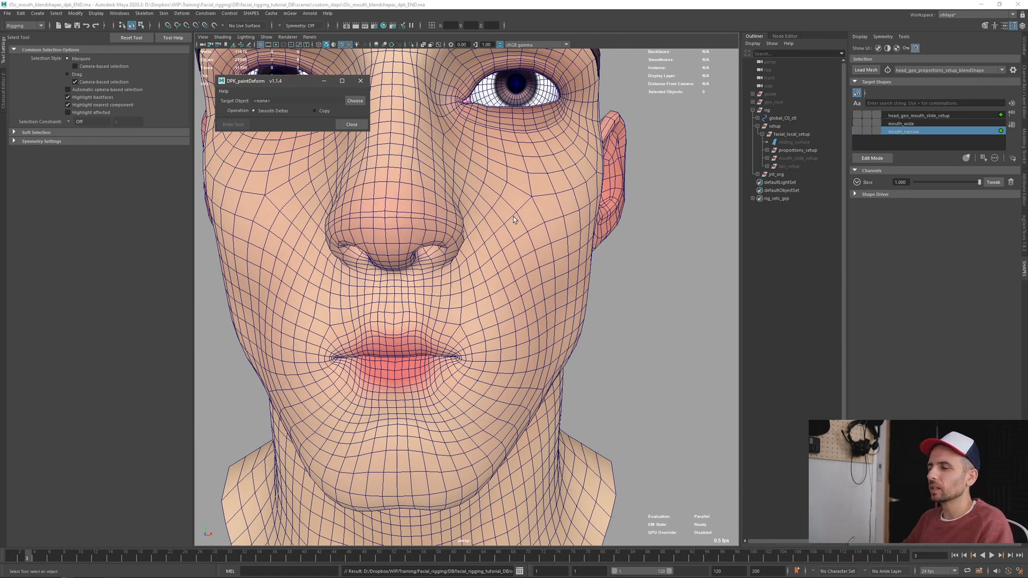
mouse_move(959, 131)
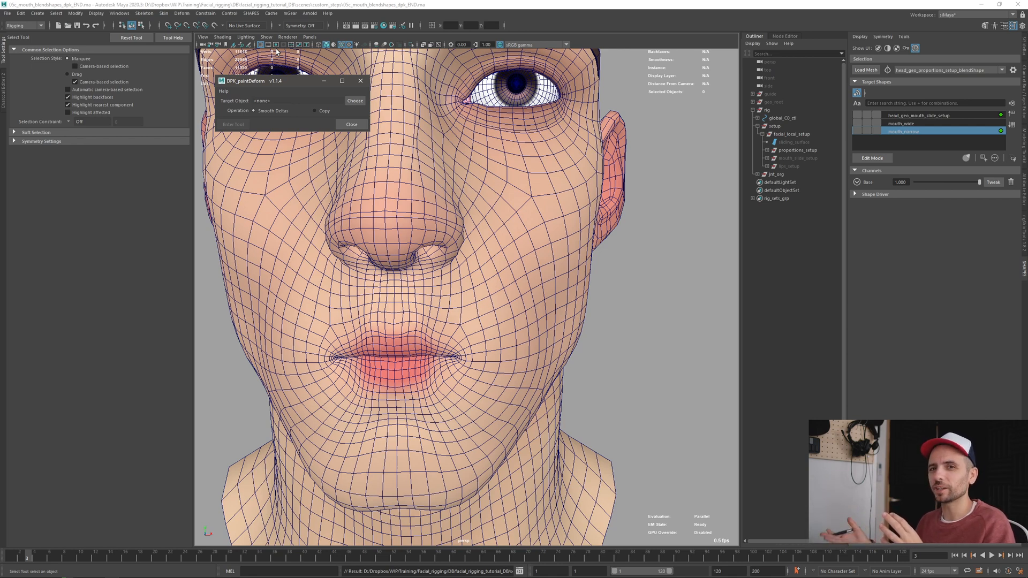
mouse_move(396, 126)
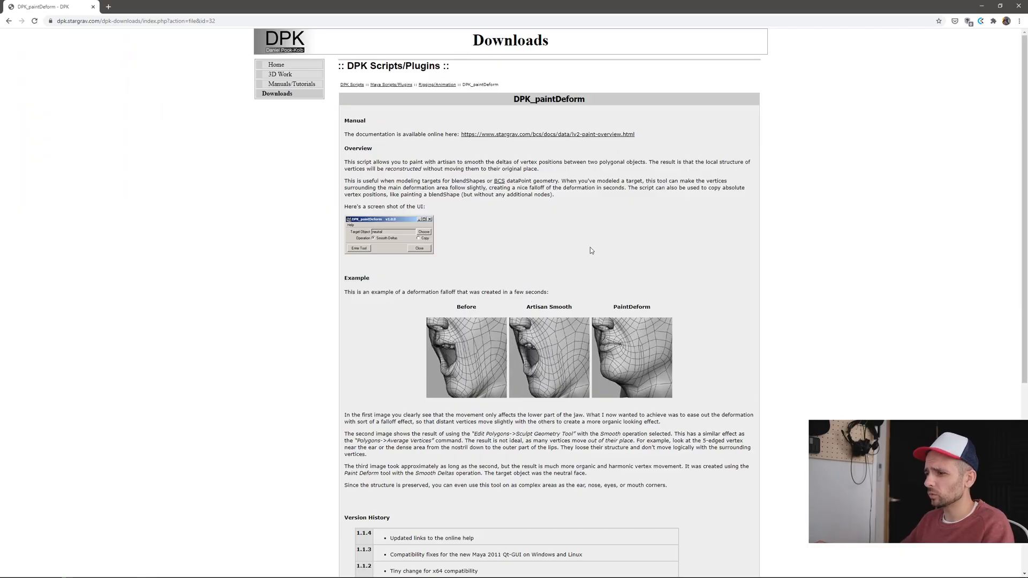
Set head_geo as the DPK_paintDeform target and drag the base shape weight to half.
scroll(down, 3)
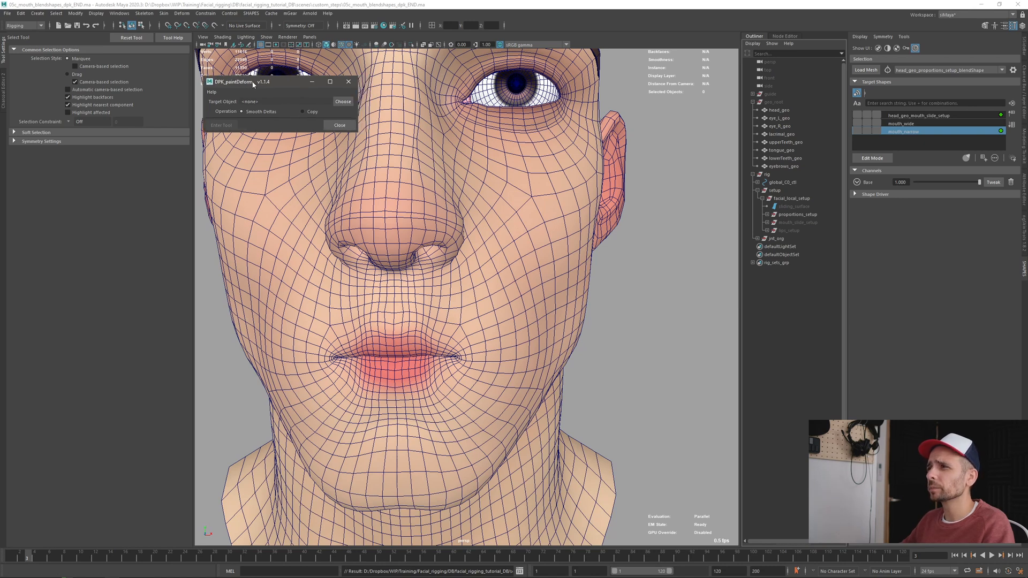
click(777, 101)
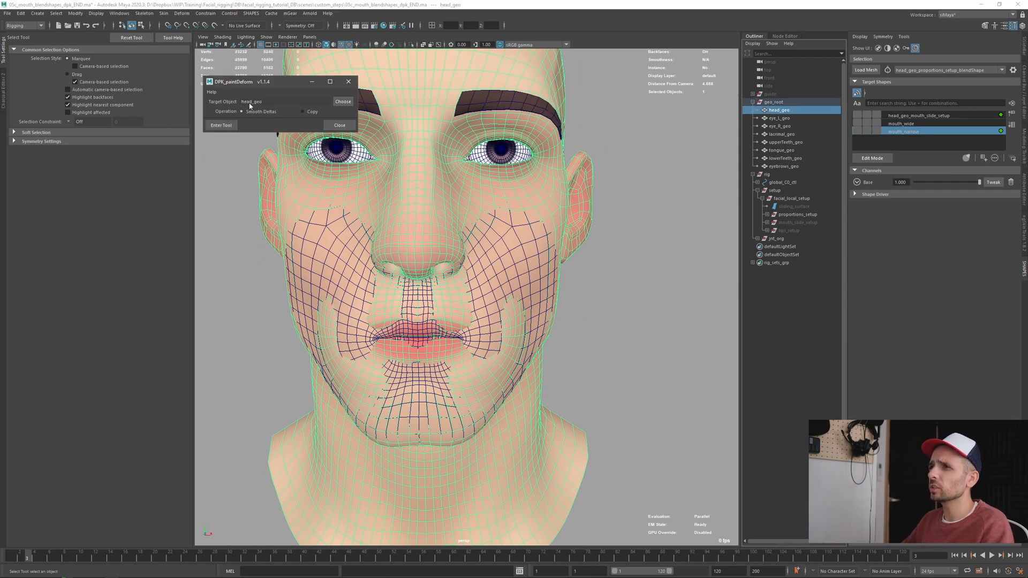
click(774, 102)
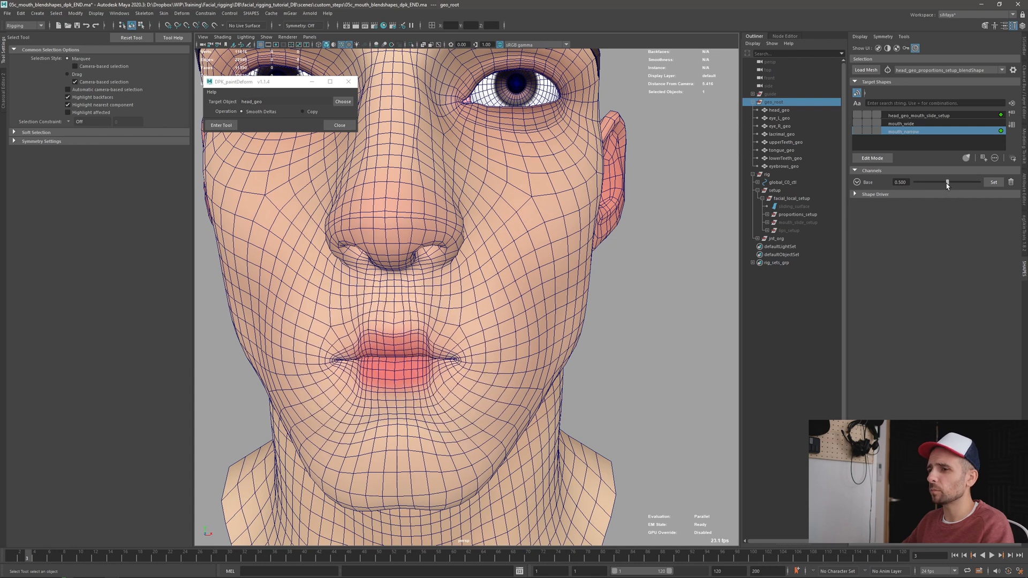
drag(947, 182, 977, 181)
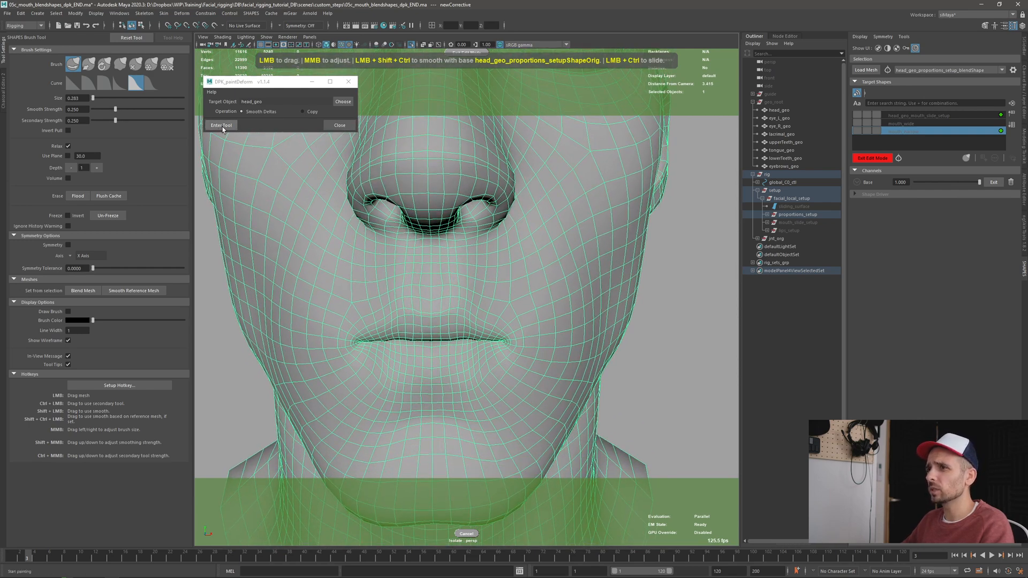
click(221, 125)
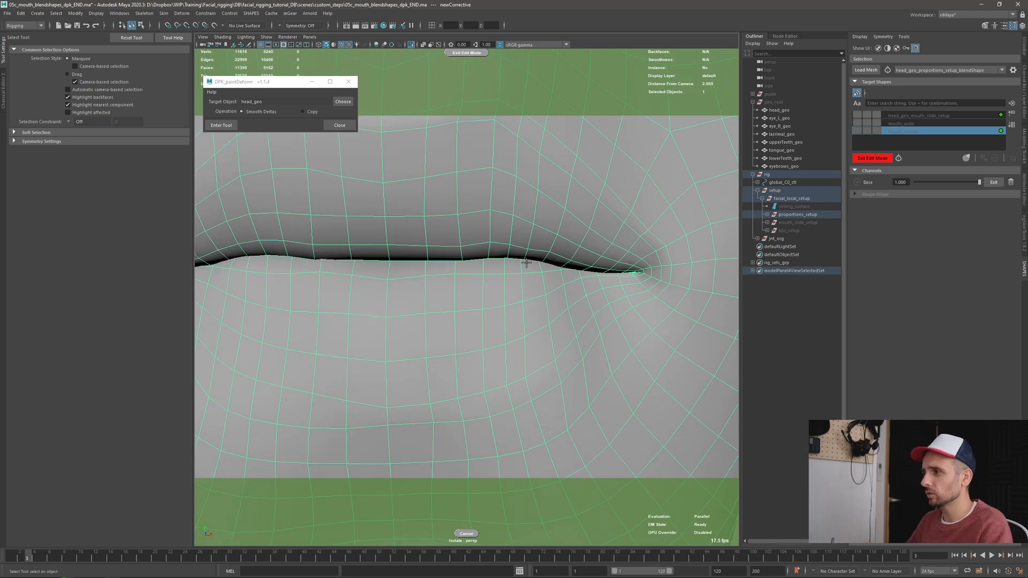
Resume sculpting the corrective target and reshape the lips toward a smile.
click(221, 125)
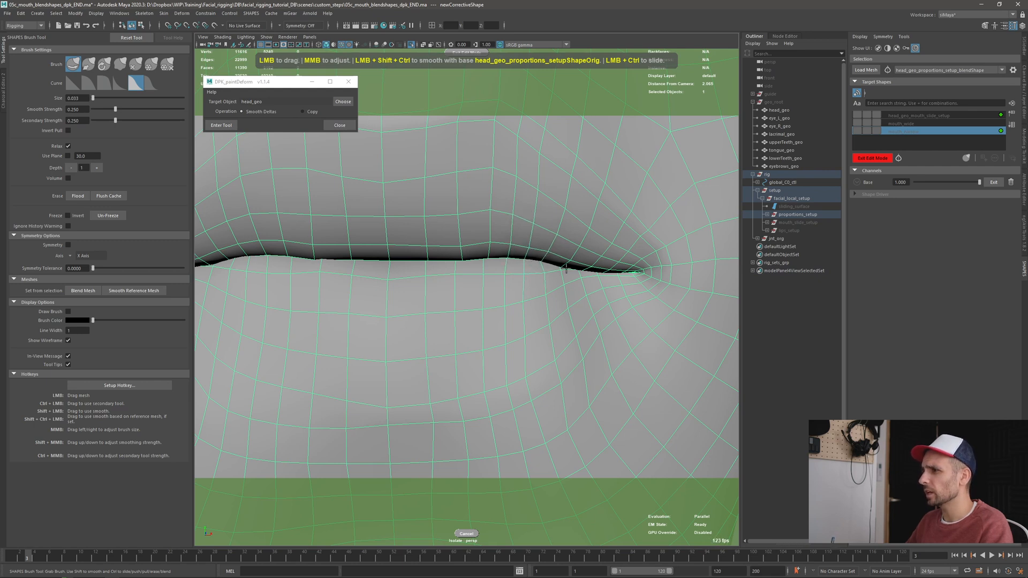
drag(564, 269, 537, 262)
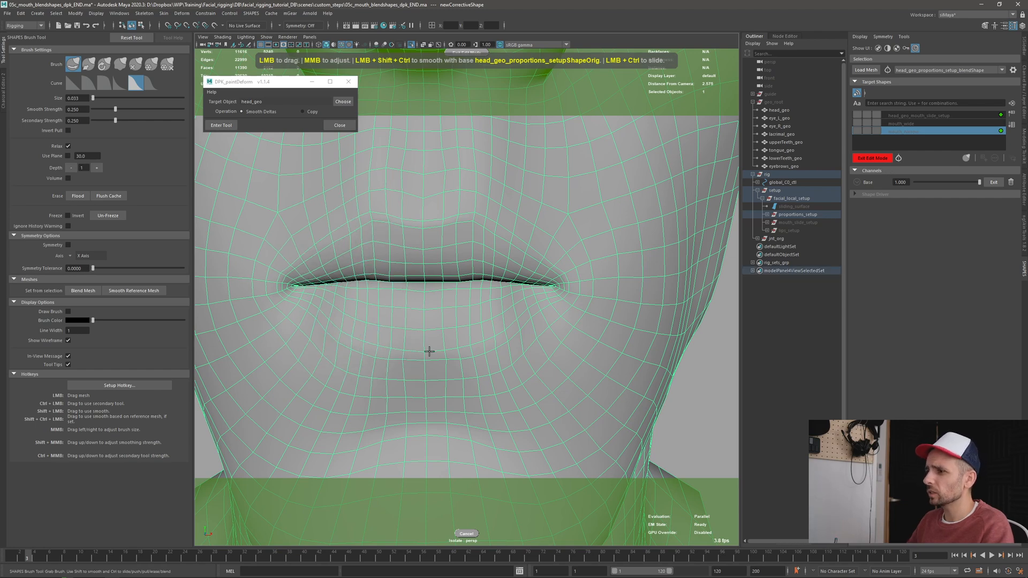
mouse_move(426, 197)
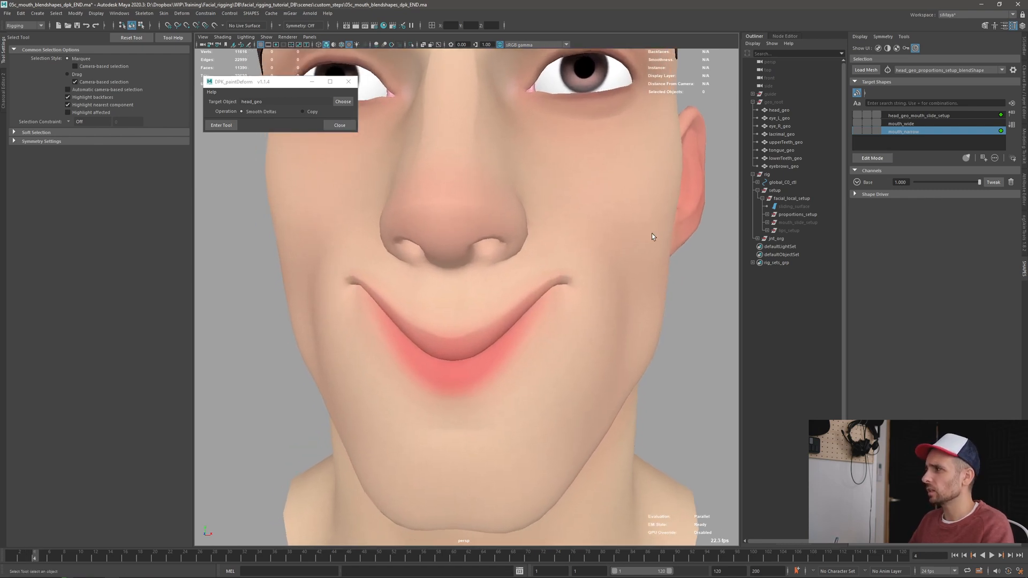
Switch sculpt brush, then deepen and smooth the mouth-corner creases and adjacent cheek.
click(221, 125)
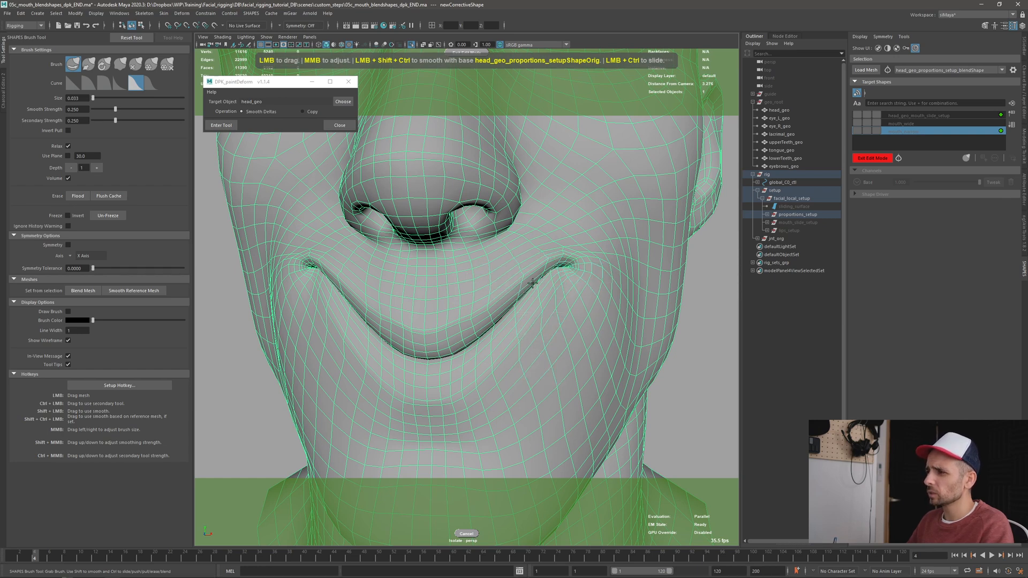
mouse_move(531, 295)
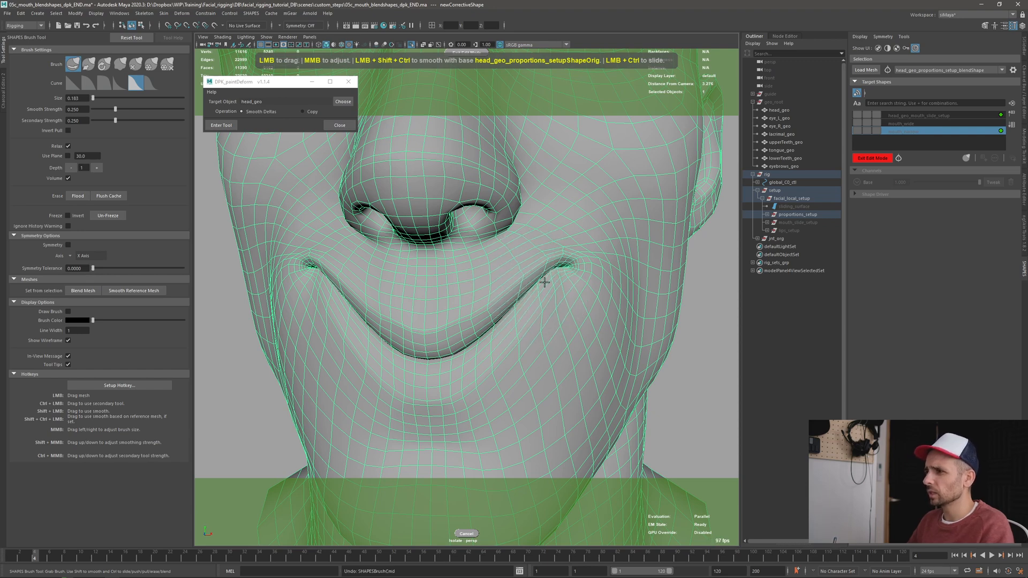
right_click(543, 282)
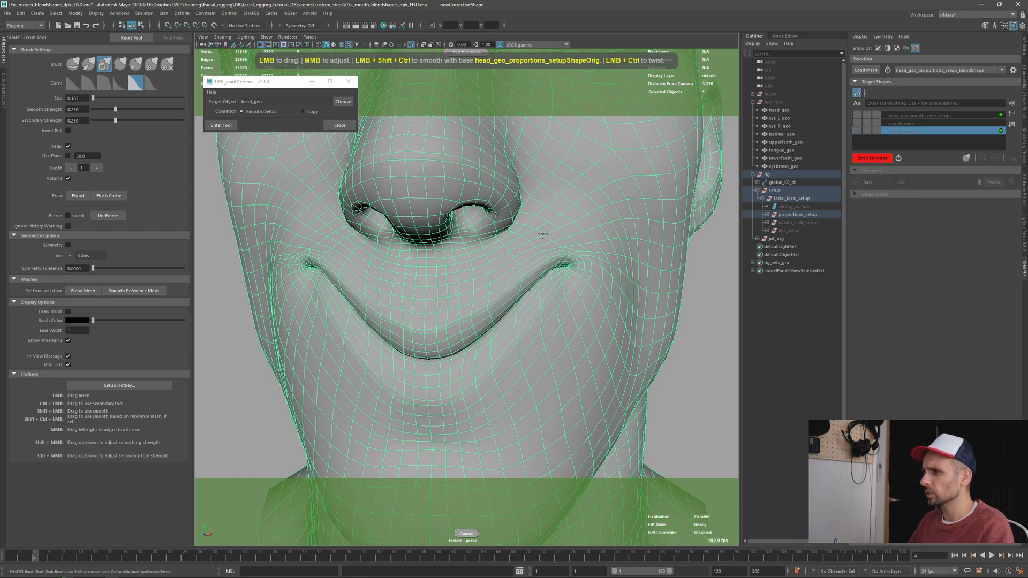
drag(540, 233, 596, 282)
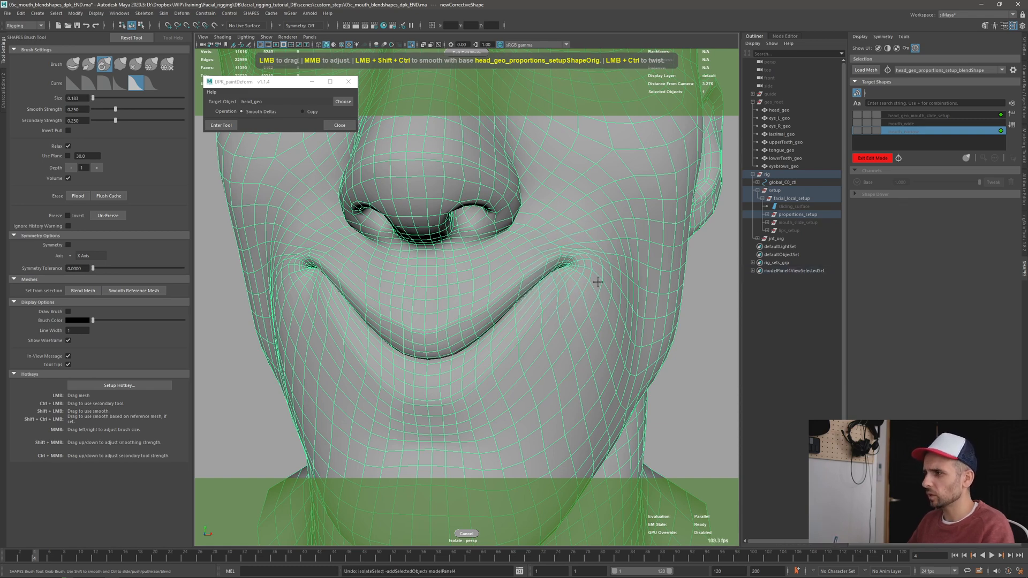
drag(113, 120, 157, 120)
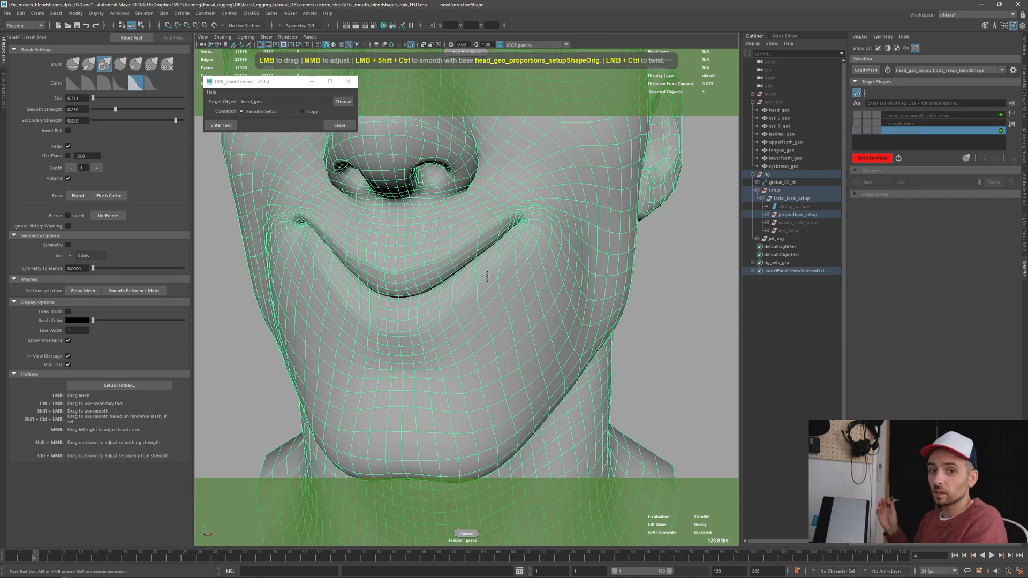
mouse_move(491, 272)
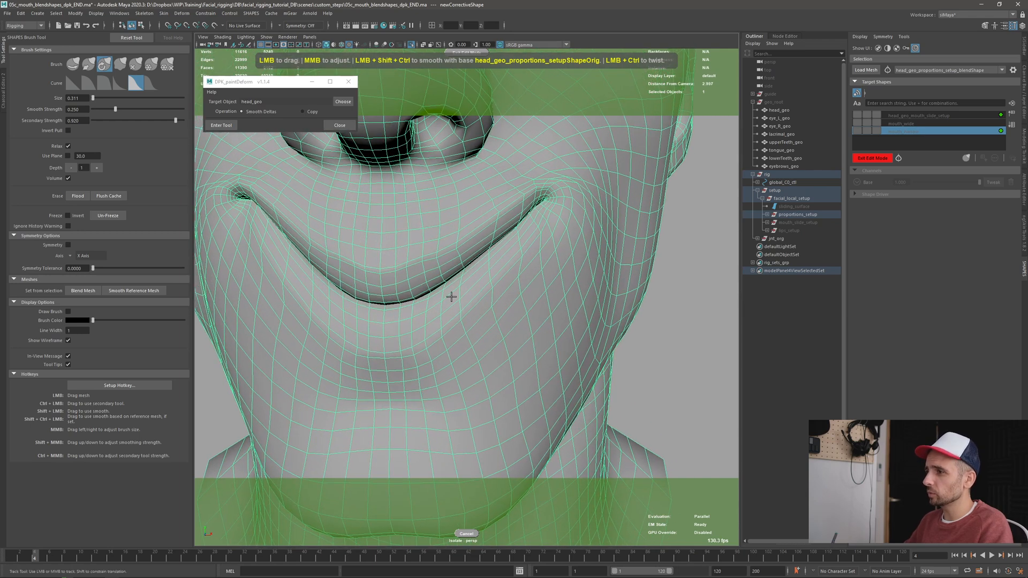
mouse_move(406, 307)
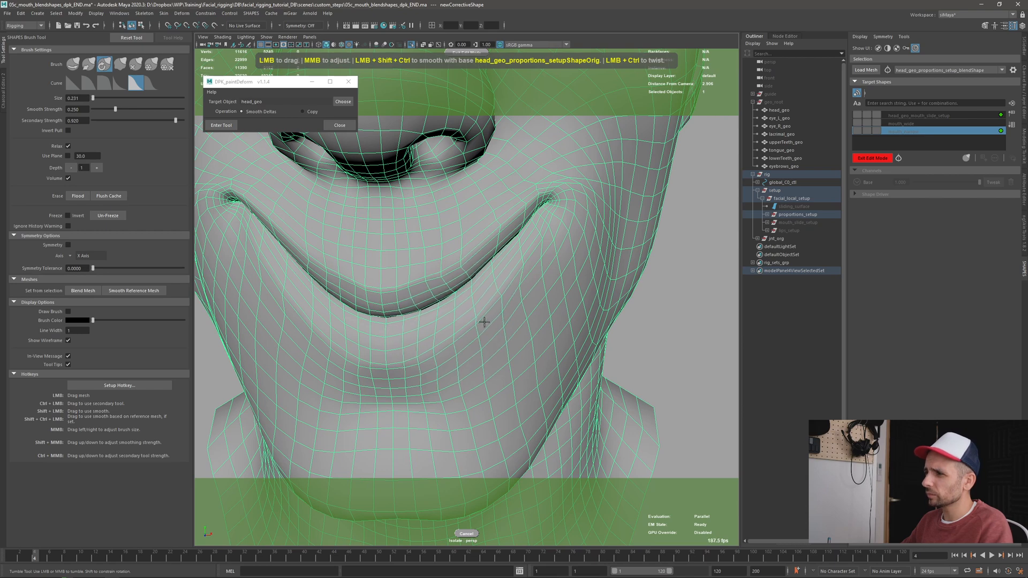
drag(485, 321, 450, 274)
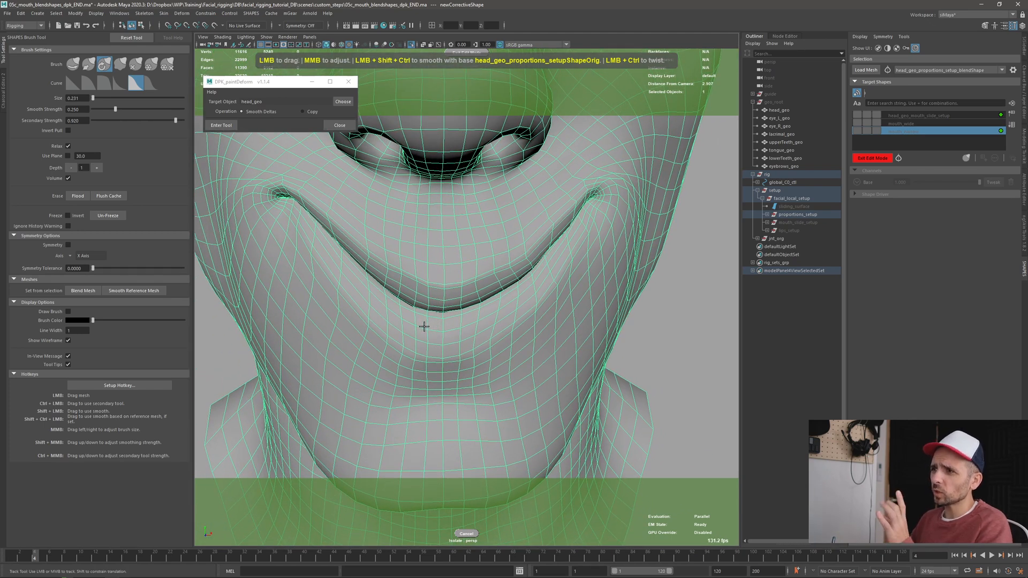
drag(424, 326, 551, 282)
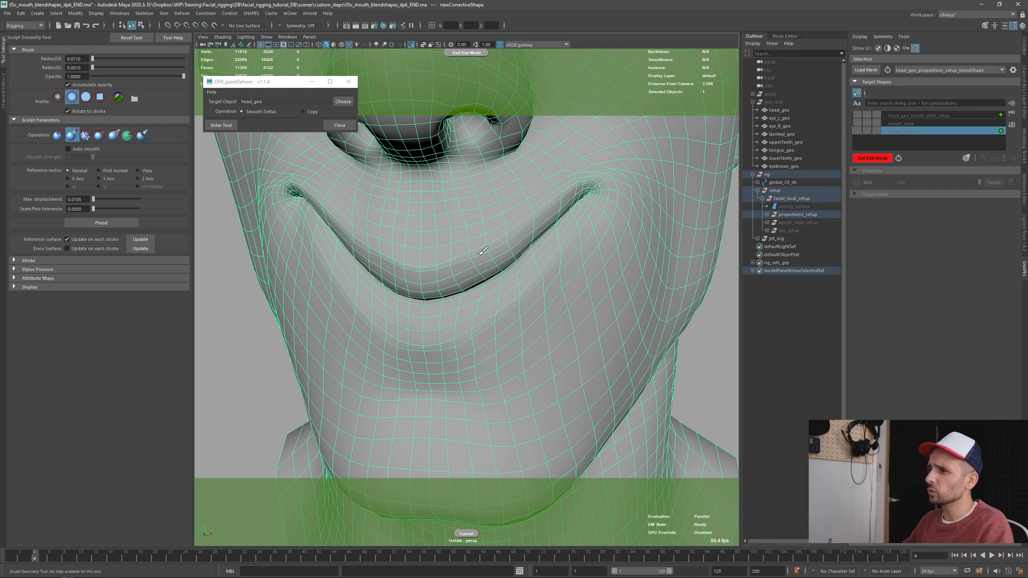
mouse_move(498, 301)
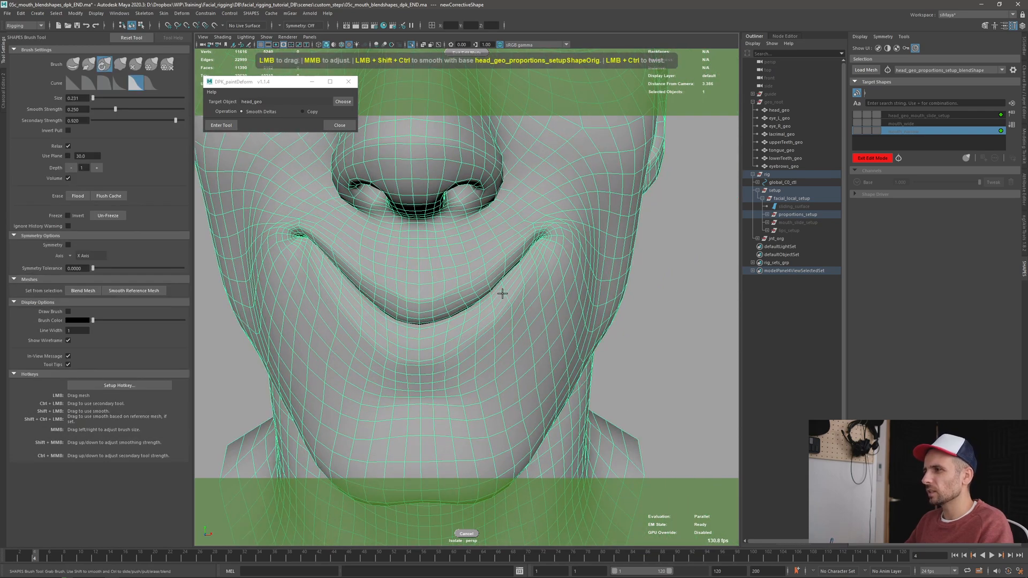
mouse_move(494, 295)
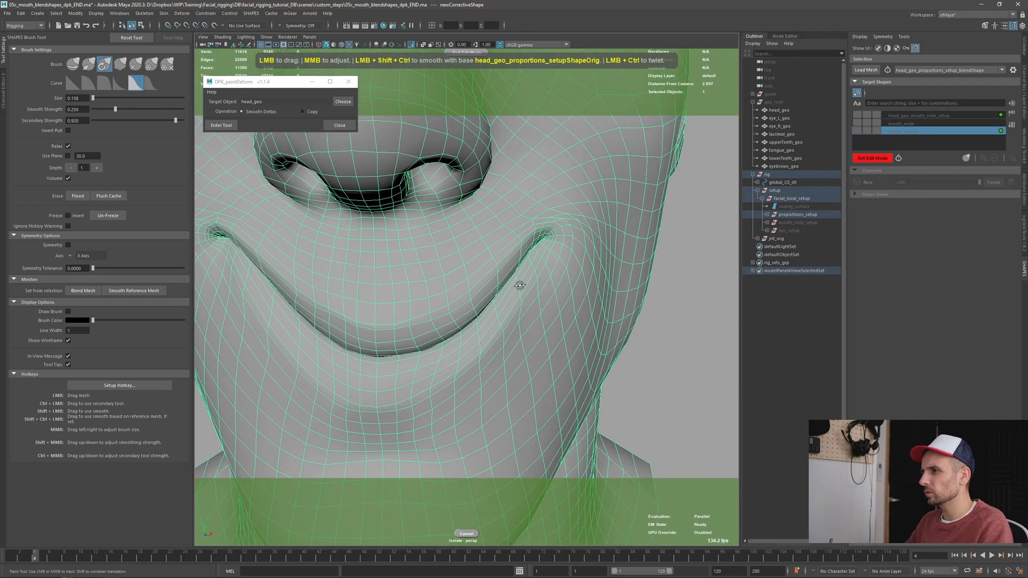
Push the mesh around the right mouth corner to reshape the smile.
drag(518, 285, 568, 199)
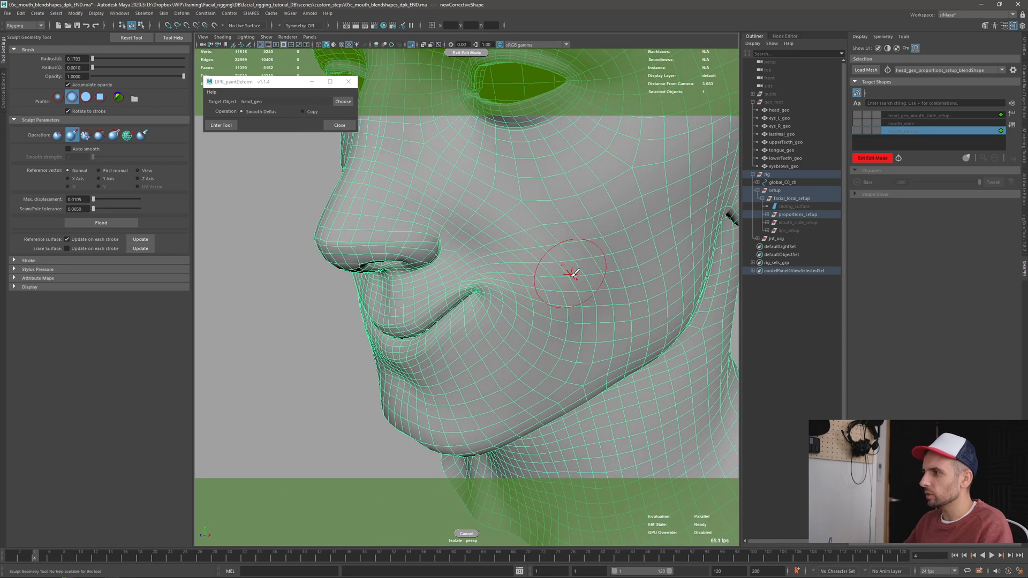
Push the cheek outward above the smile crease to add volume.
drag(570, 272, 508, 283)
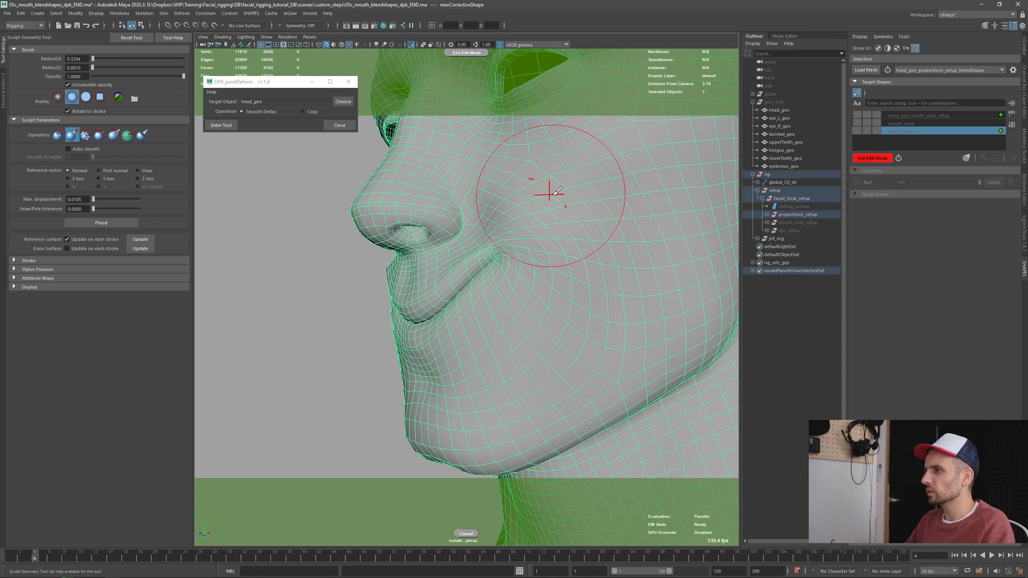
drag(547, 193, 590, 226)
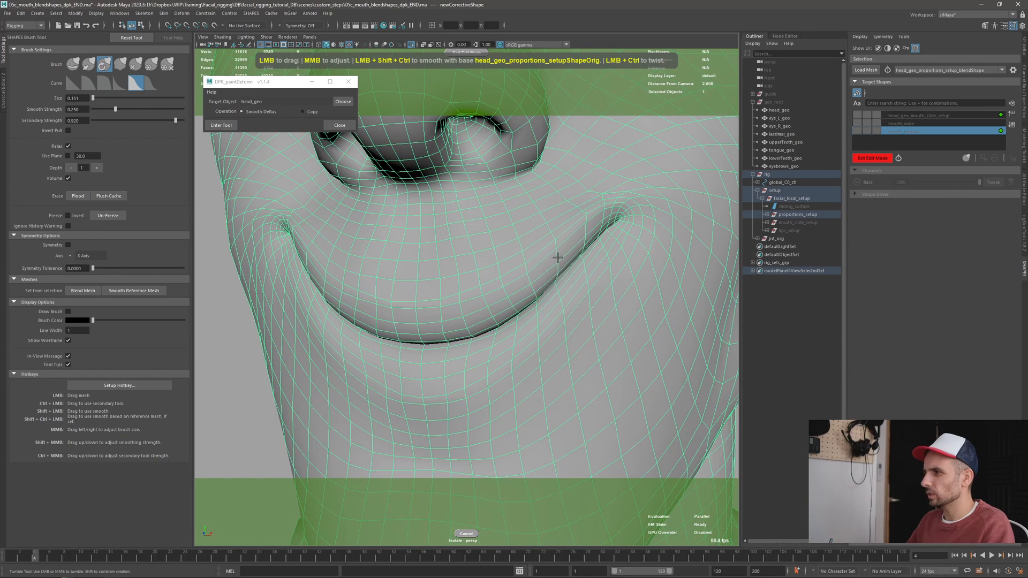
Sharpen the nasolabial fold from mouth corner to nostril with SHAPES Brush strokes.
drag(558, 255, 544, 284)
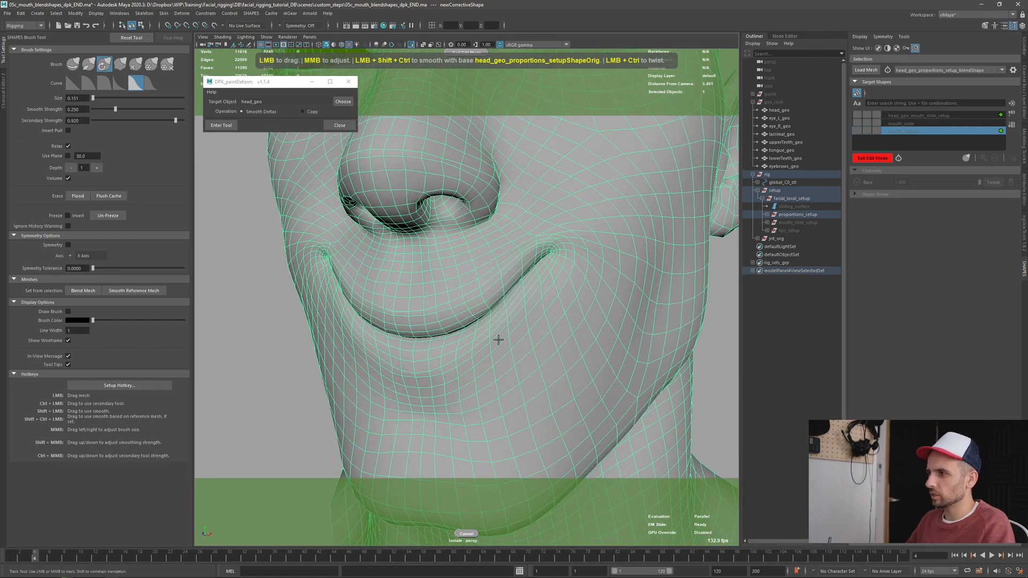
mouse_move(542, 278)
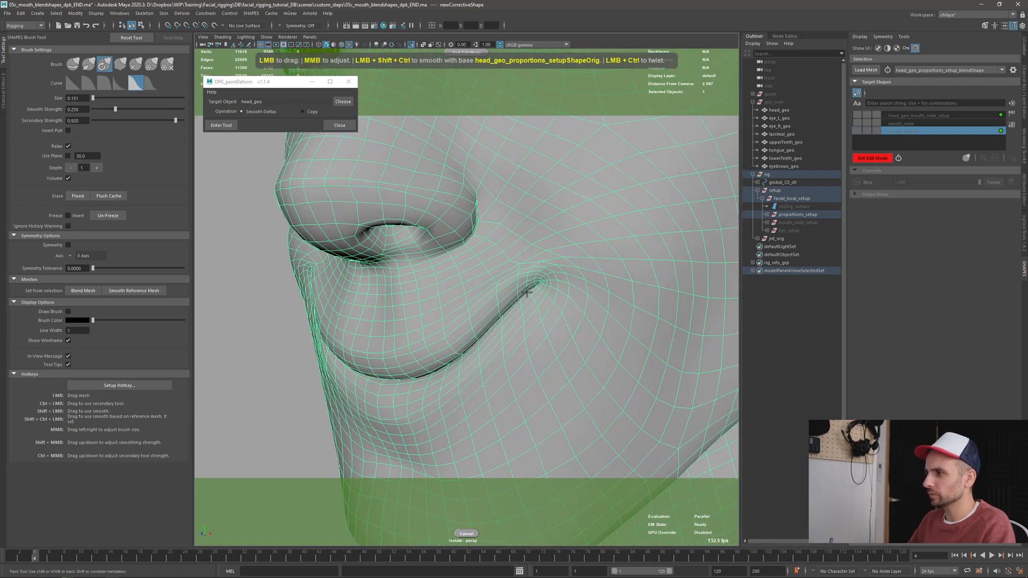
drag(527, 292, 483, 326)
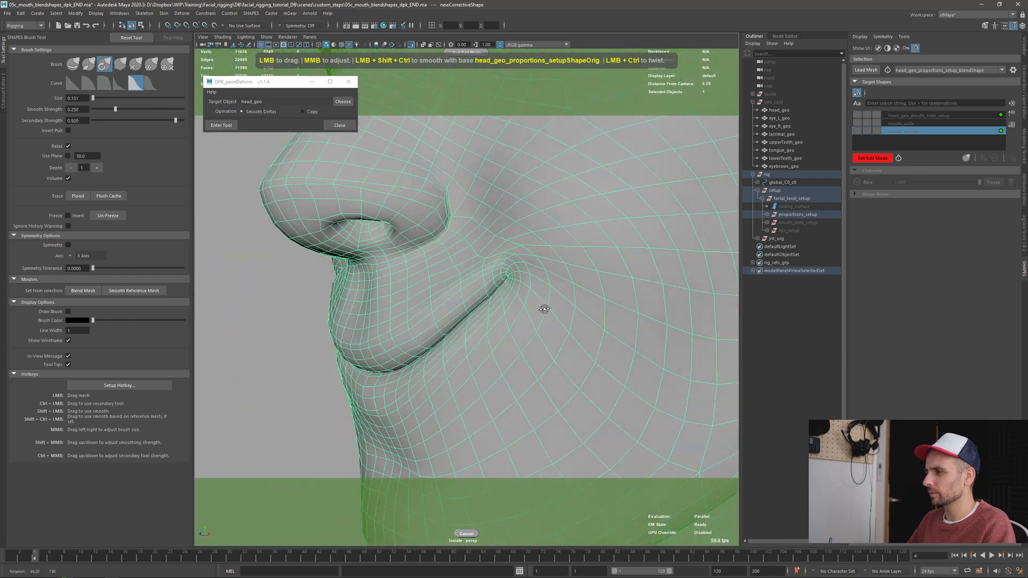
drag(544, 309, 403, 293)
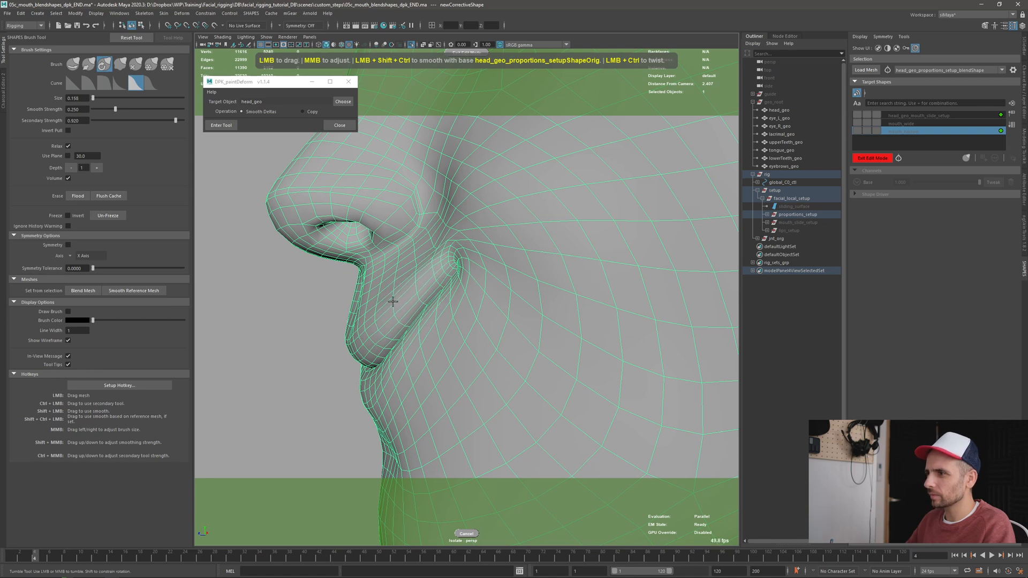
drag(394, 301, 538, 354)
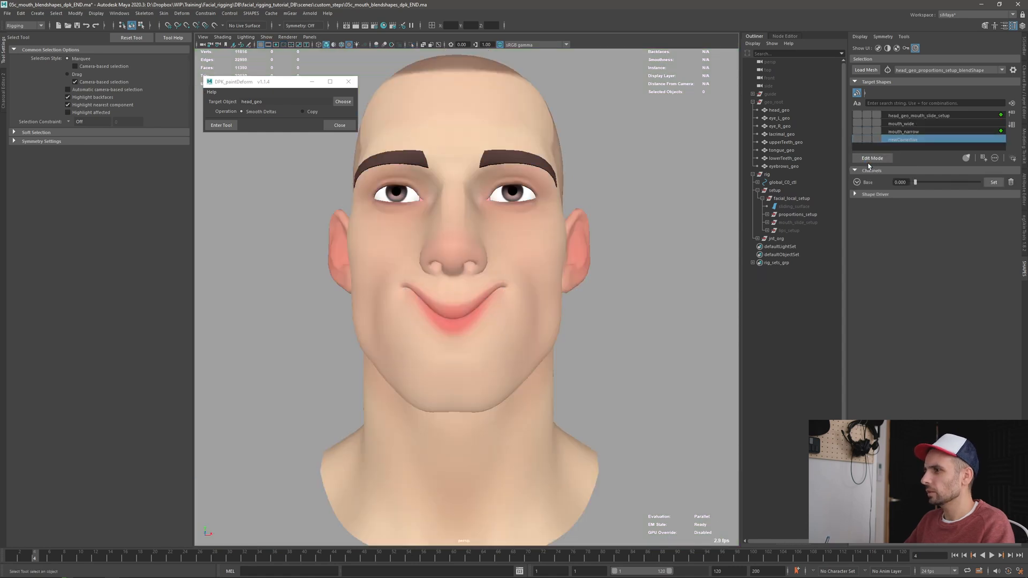
Check the smile in profile, then rename the corrective target to mouth_up.
drag(917, 182, 966, 181)
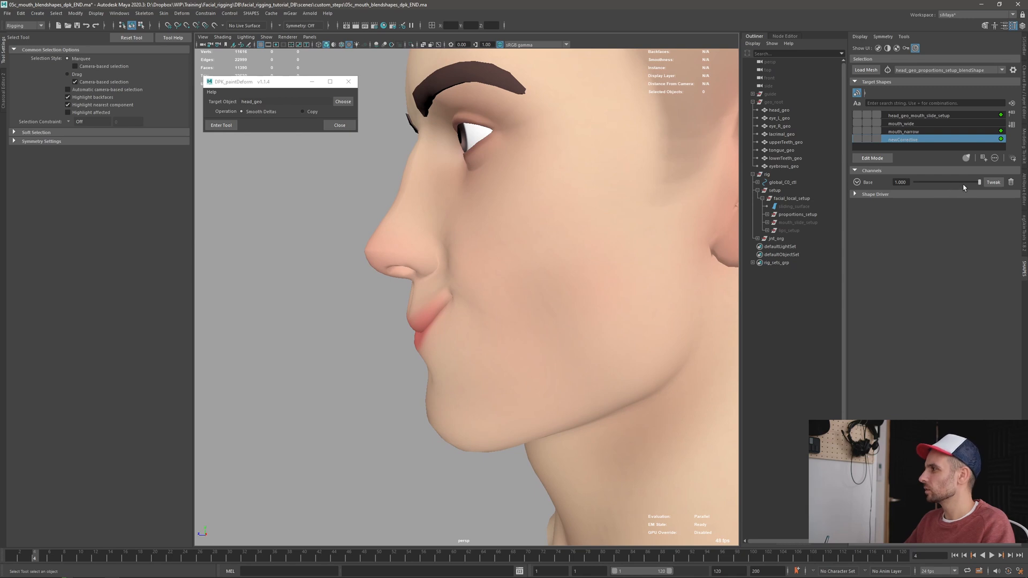
drag(973, 181, 955, 181)
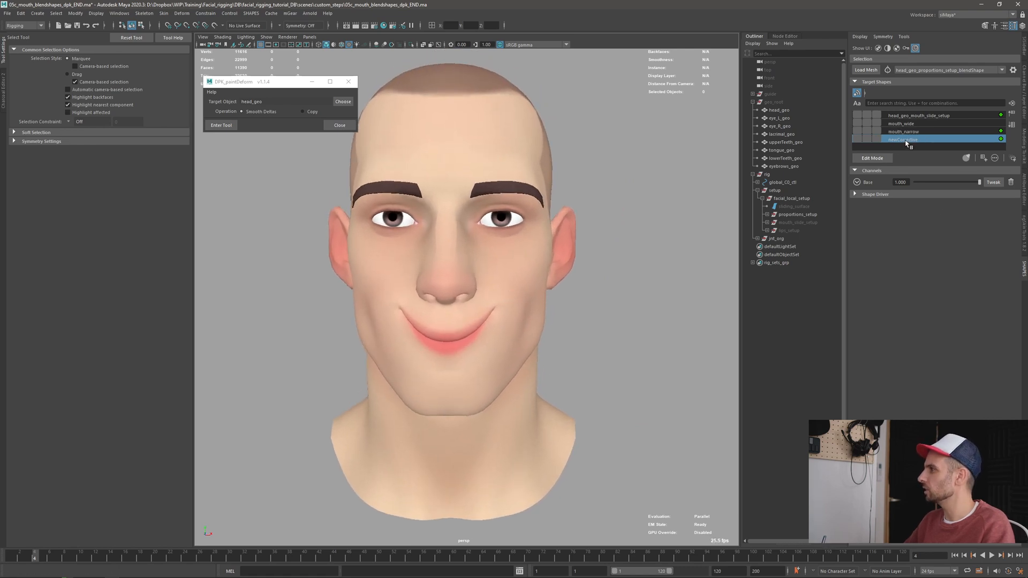
double_click(903, 139)
text(mouth_up)
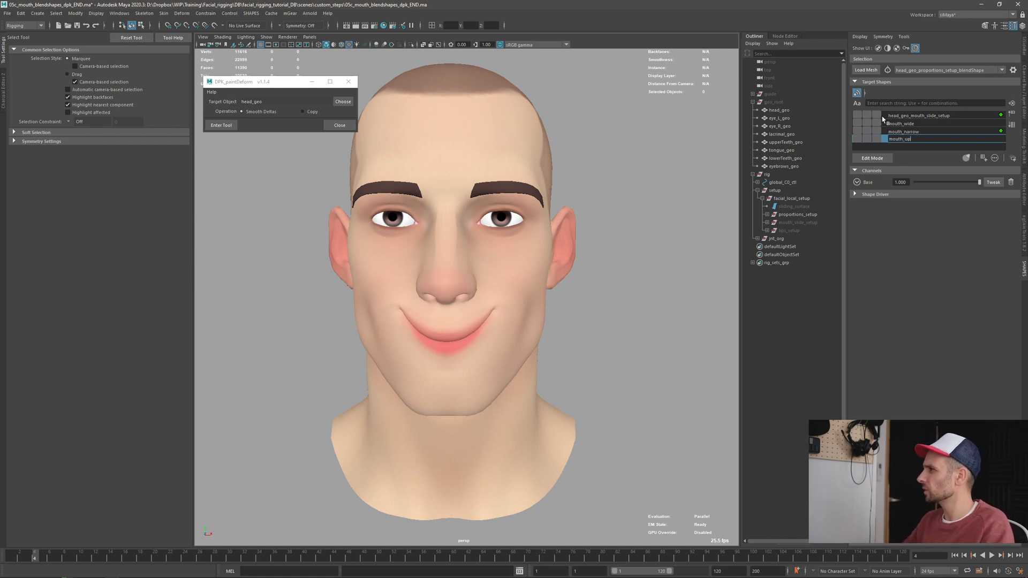
click(908, 138)
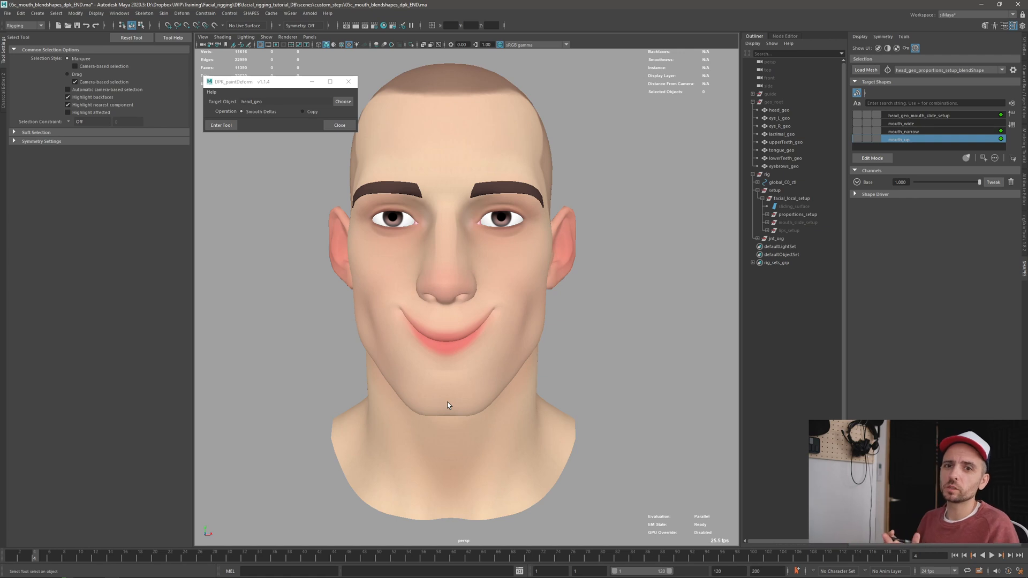